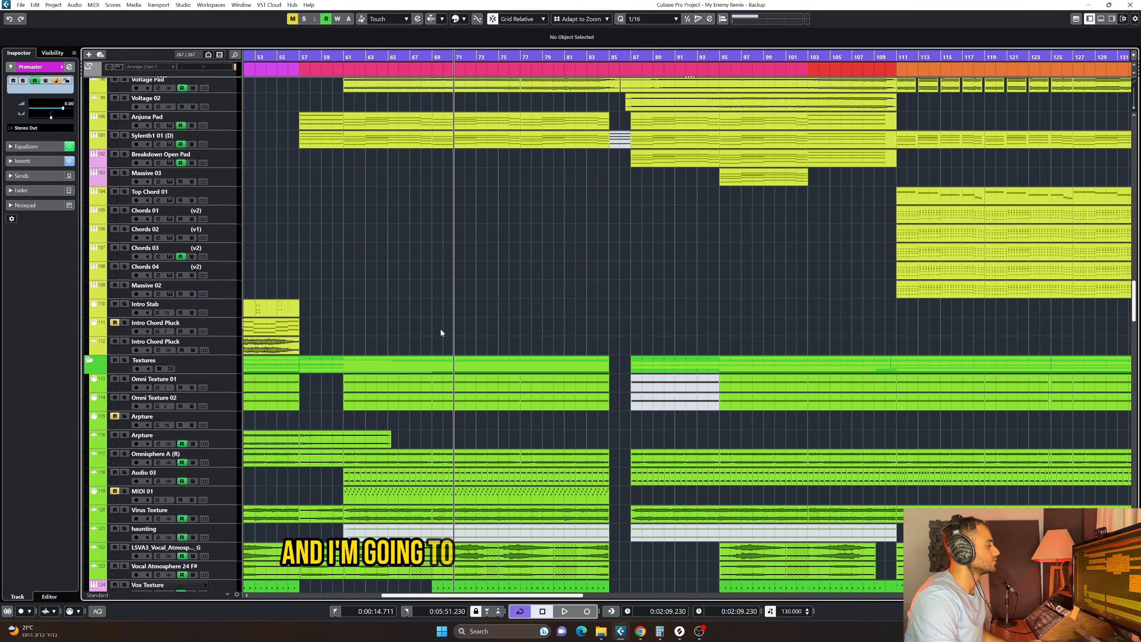
Step: Select Omni Texture 01 and start playback to audition its Omnisphere Accretion patch
{"action": "scroll", "scroll_direction": "down", "scroll_amount": 3}
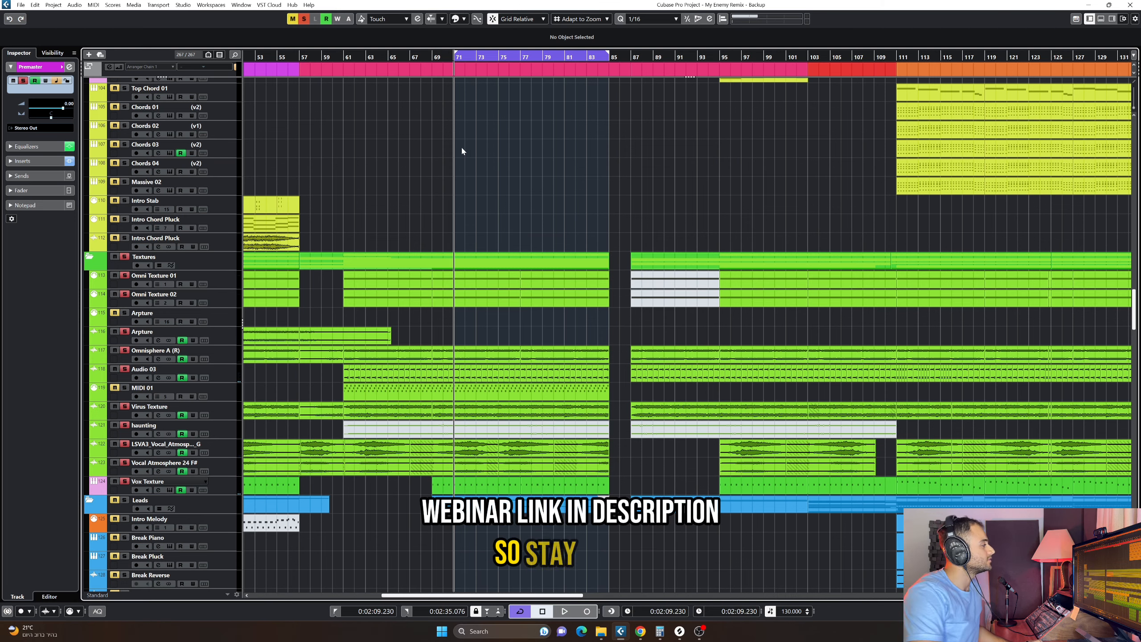
{"action": "scroll", "scroll_direction": "down", "scroll_amount": 3}
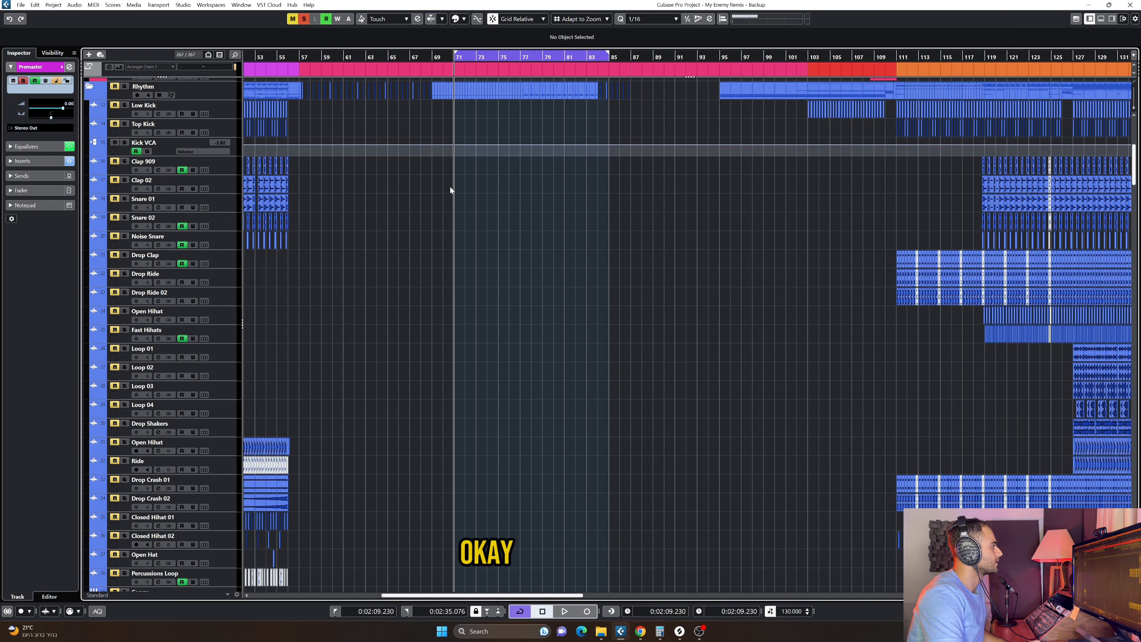
{"action": "scroll", "scroll_direction": "down", "scroll_amount": 3}
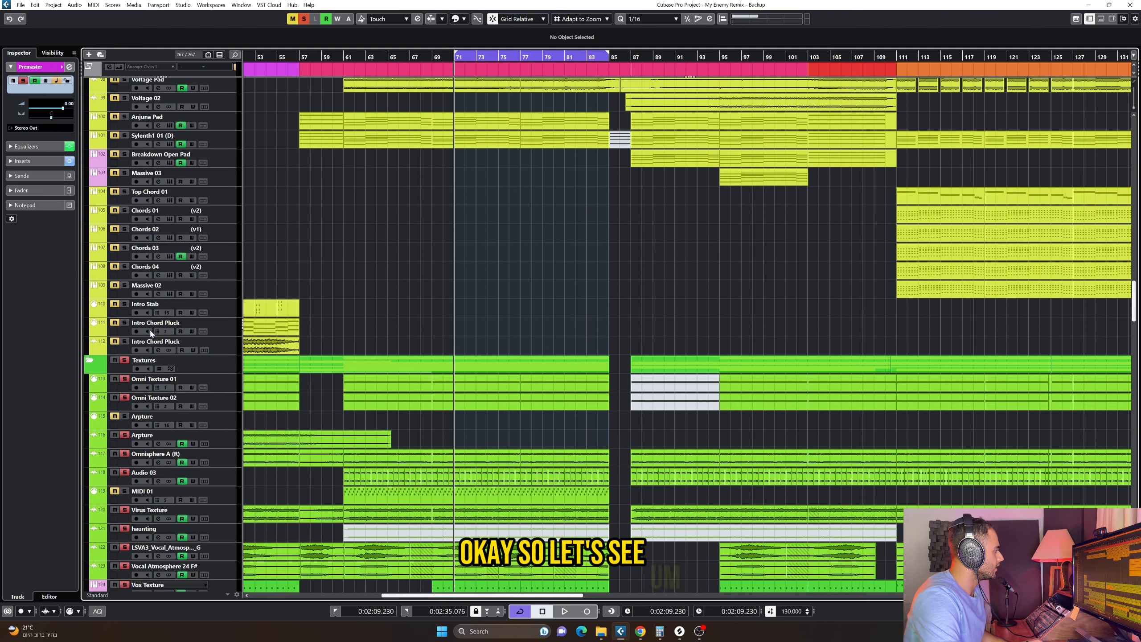
{"action": "left_click", "coordinate": [153, 378]}
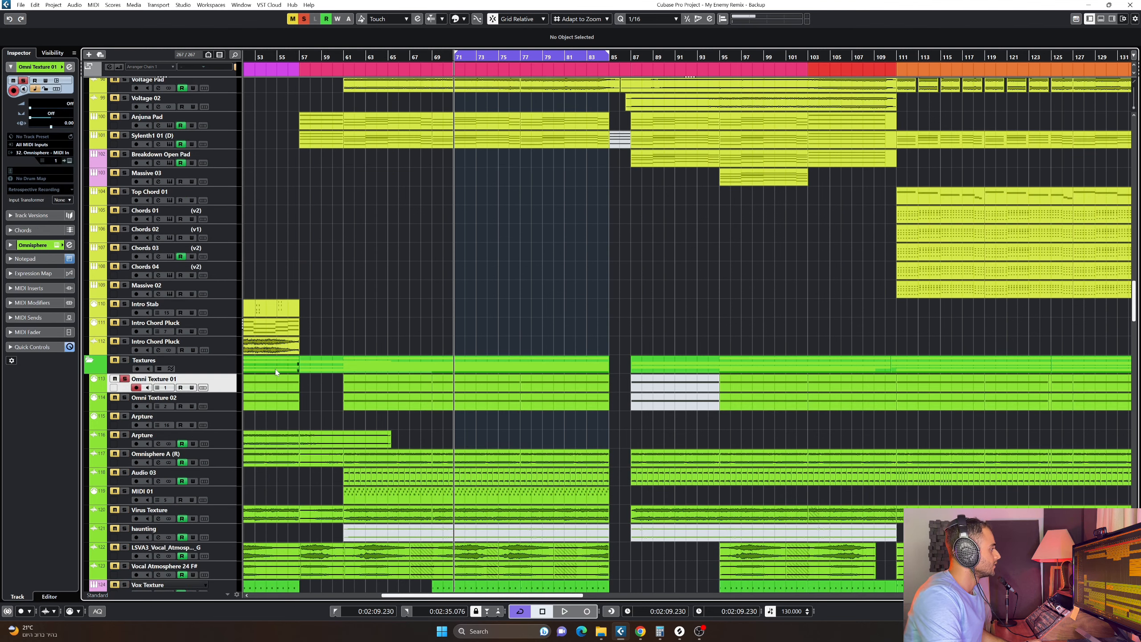
{"action": "left_click", "coordinate": [564, 611]}
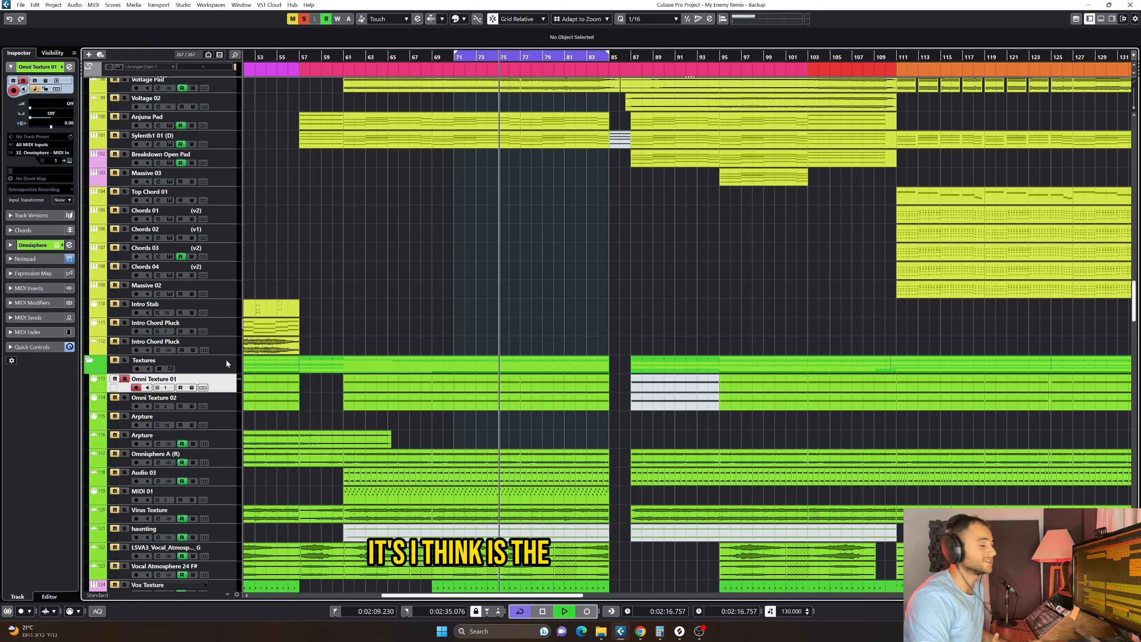
{"action": "scroll", "scroll_direction": "down", "scroll_amount": 3}
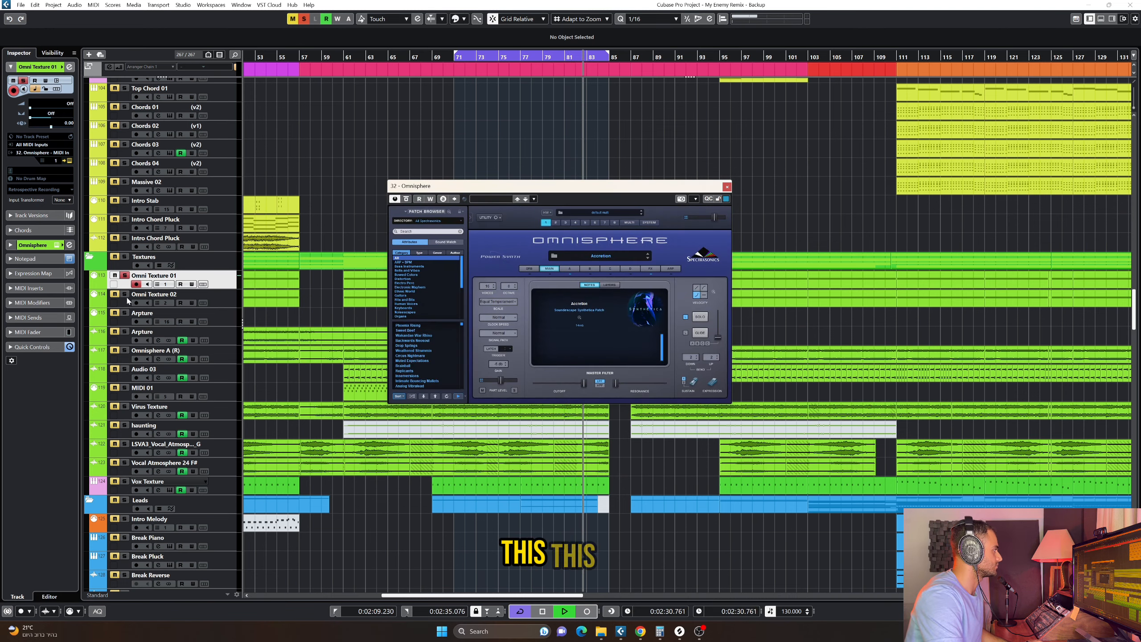
Step: Close Omnisphere and show Audio 03's inserts, EQ curve and sends
{"action": "left_click", "coordinate": [153, 293]}
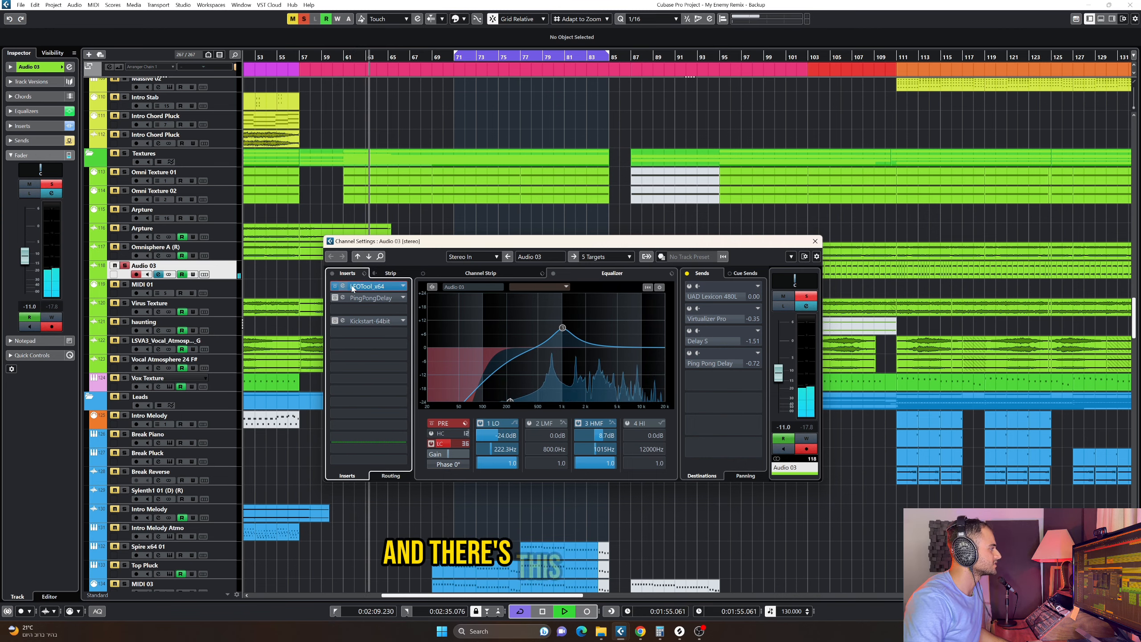
Step: Review Audio 03's LFOTool insert, then close its Channel Settings window
{"action": "left_click", "coordinate": [368, 285]}
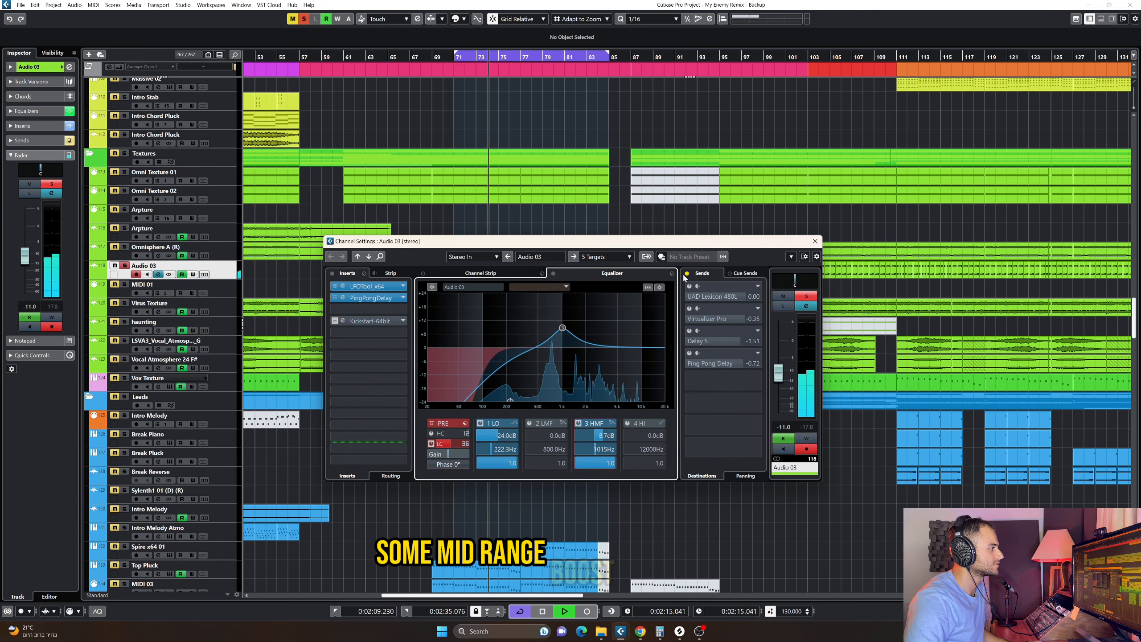
{"action": "left_click", "coordinate": [815, 241]}
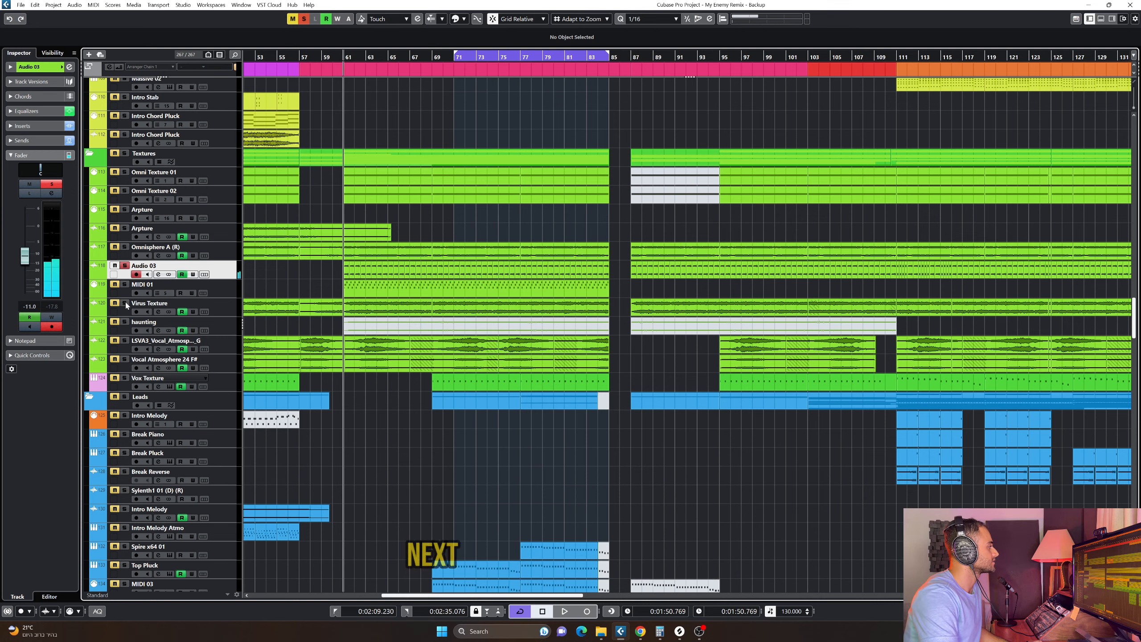
Step: Select the Virus Texture track to show its MIDI 01 part details
{"action": "left_click", "coordinate": [144, 284]}
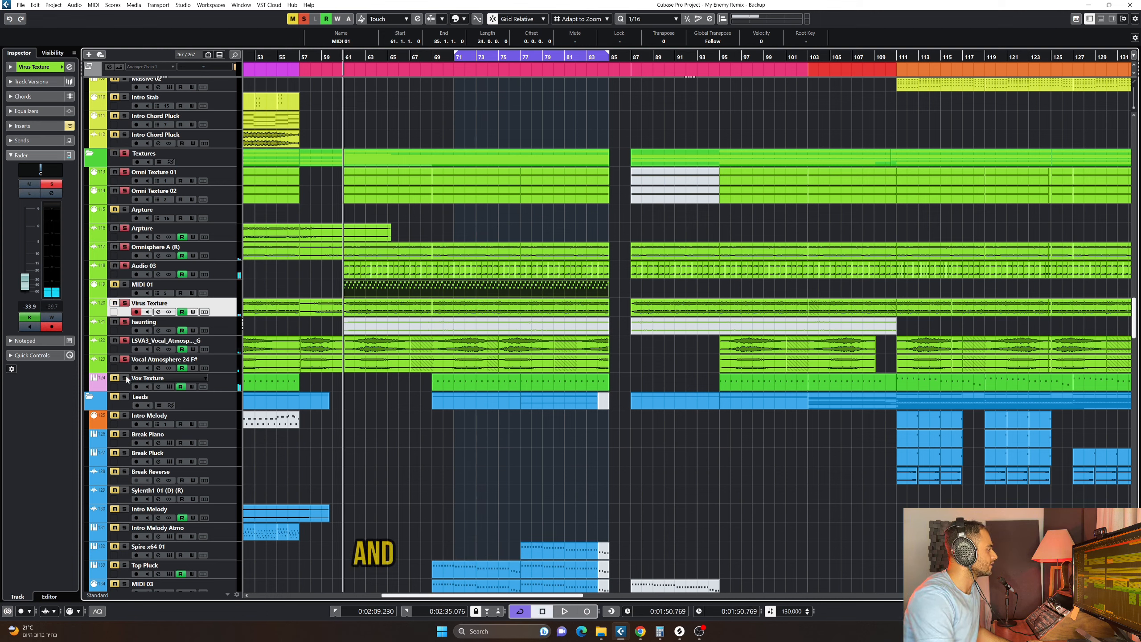
Step: Select Vox Texture, then show the Textures group's Compressor insert and Sum - Textures output
{"action": "left_click", "coordinate": [148, 377]}
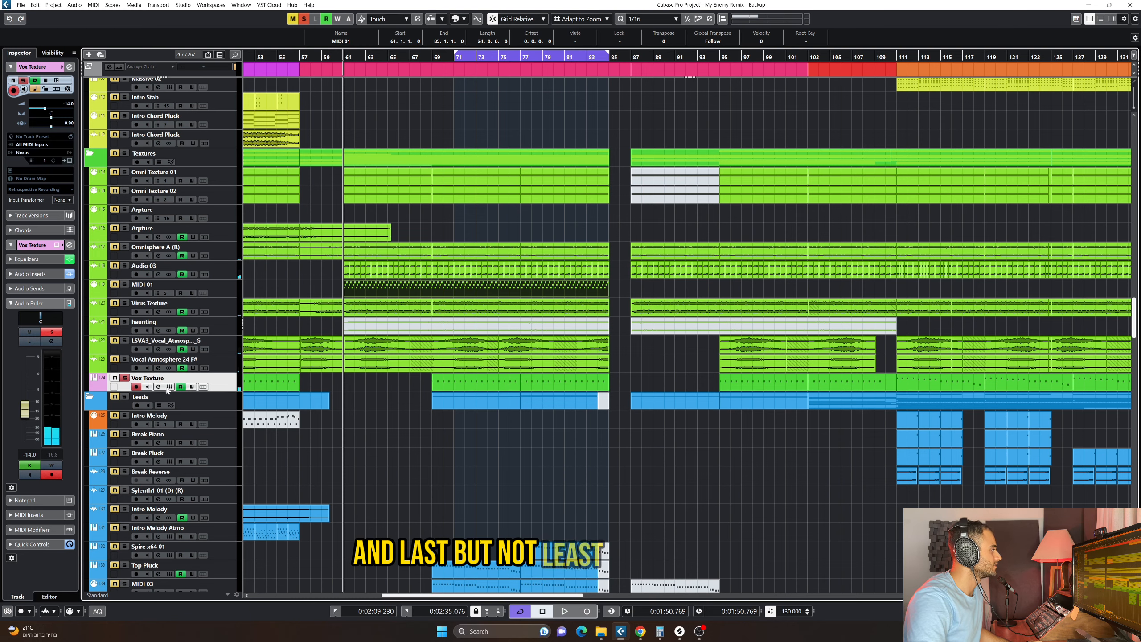
{"action": "left_click", "coordinate": [135, 387]}
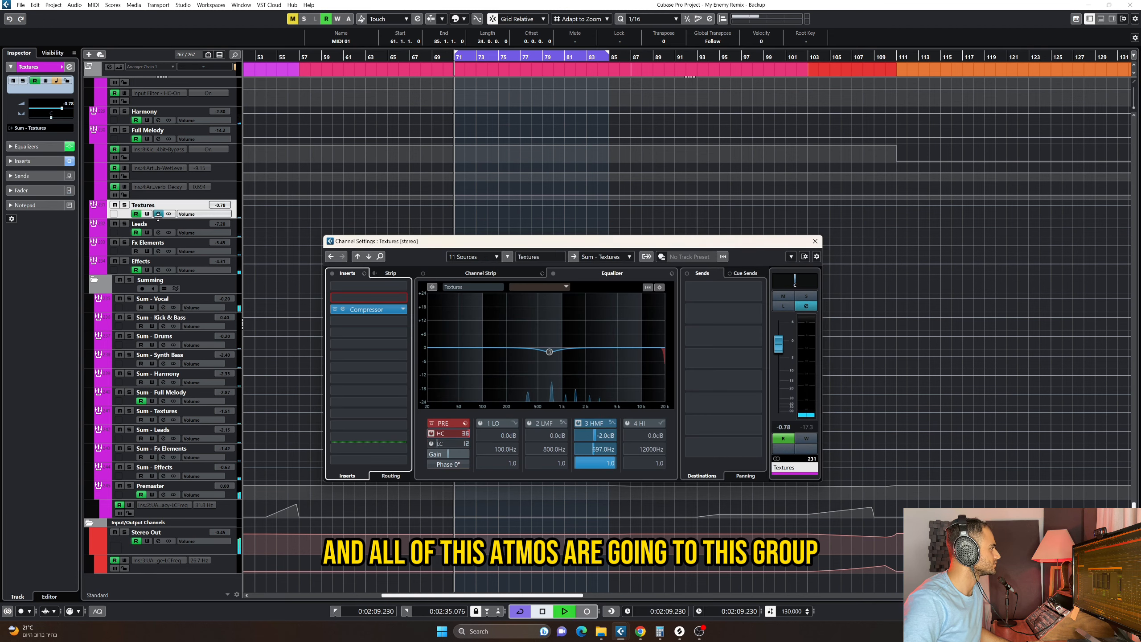
Step: Close the Textures settings and scroll down to the drum and percussion tracks
{"action": "left_click", "coordinate": [366, 308]}
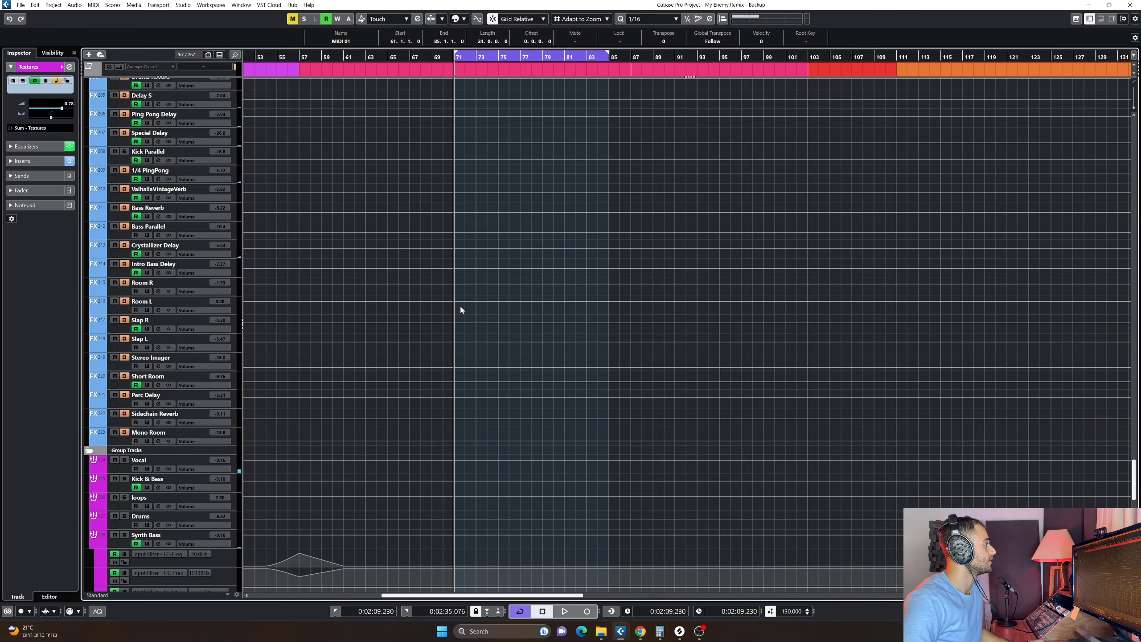
{"action": "scroll", "scroll_direction": "down", "scroll_amount": 3}
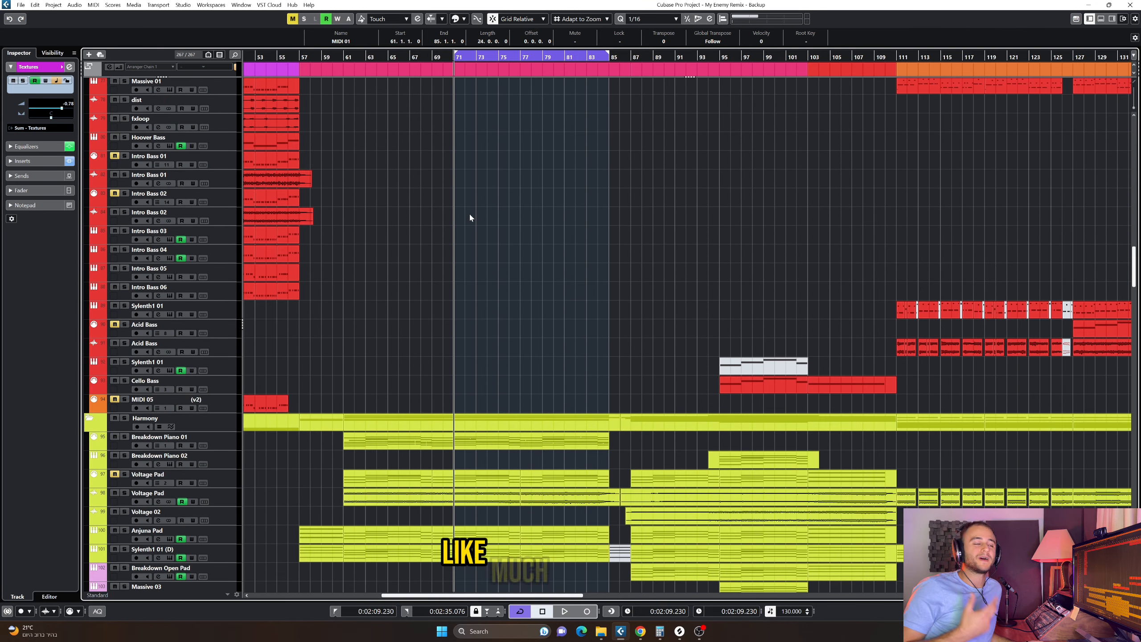
{"action": "scroll", "scroll_direction": "down", "scroll_amount": 3}
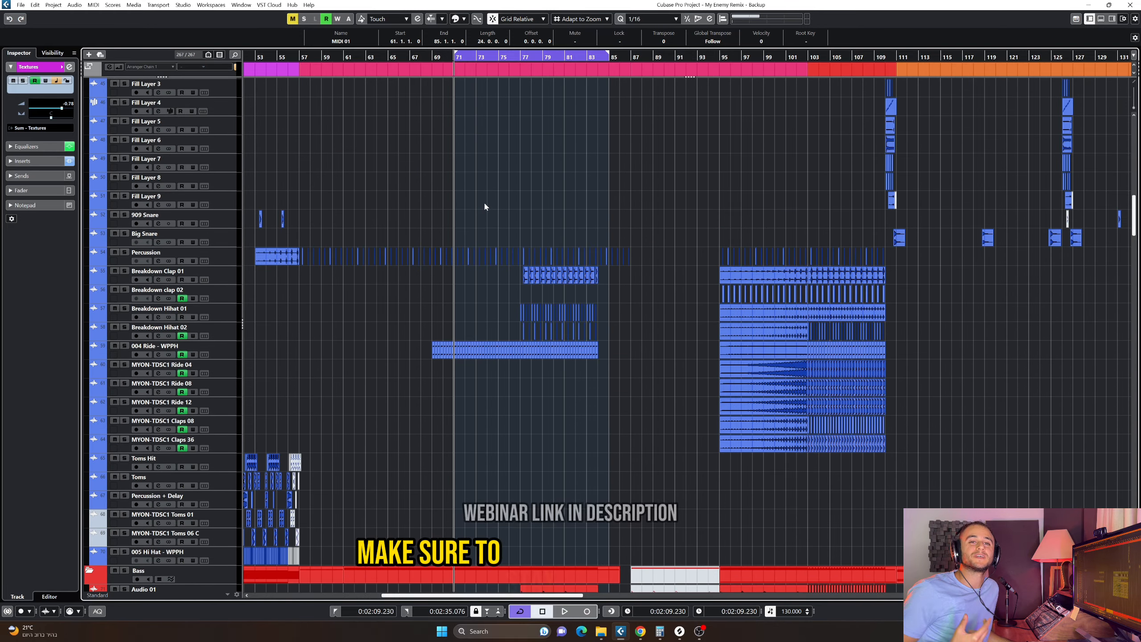